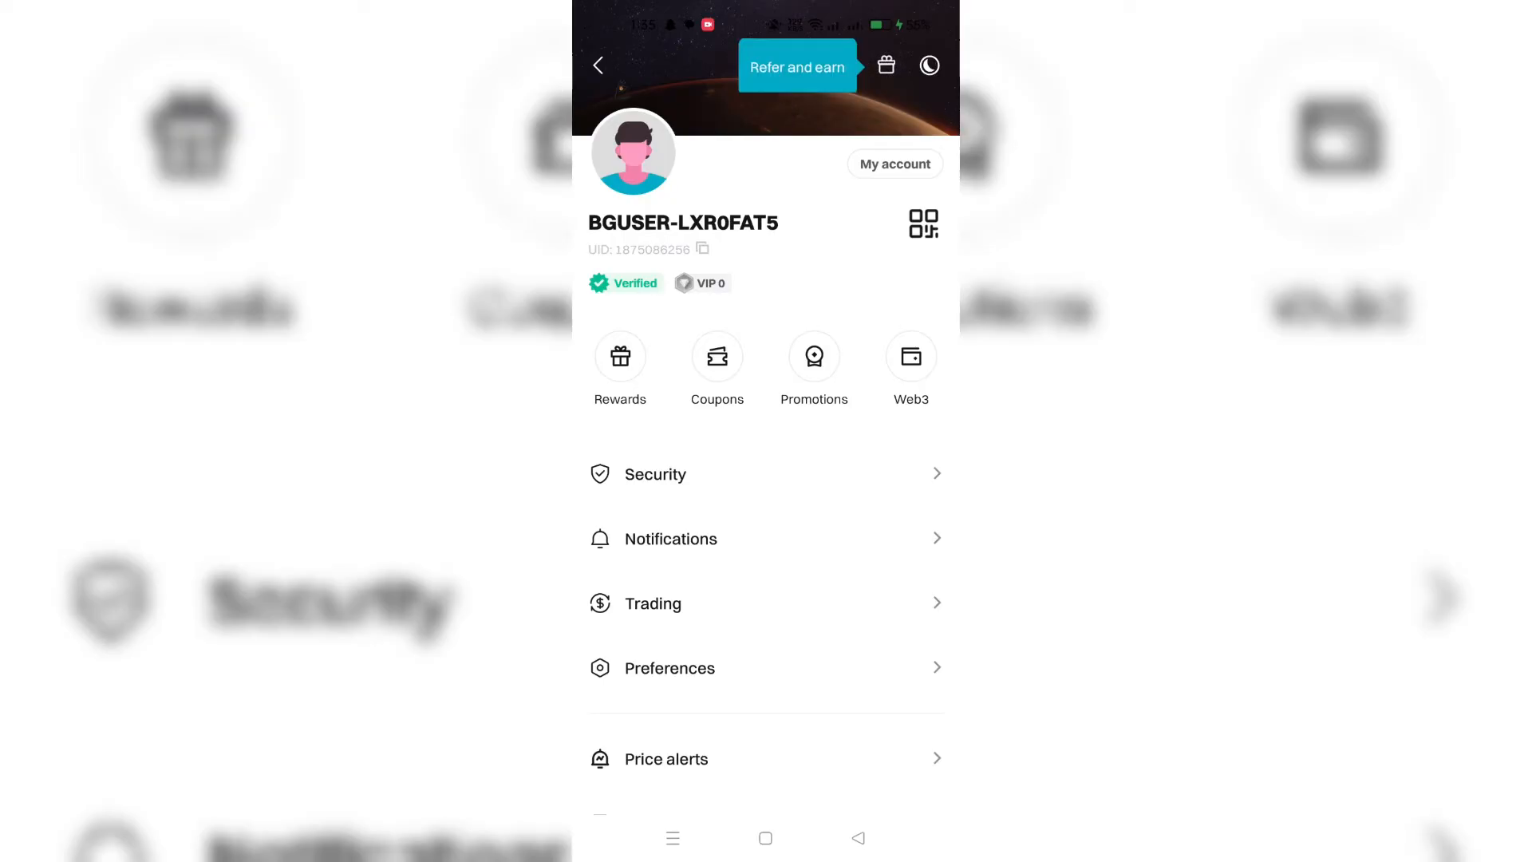
Dismiss the referral tip, return Home, and reach API key management via the profile menu.
{"action": "left_click", "coordinate": [766, 65]}
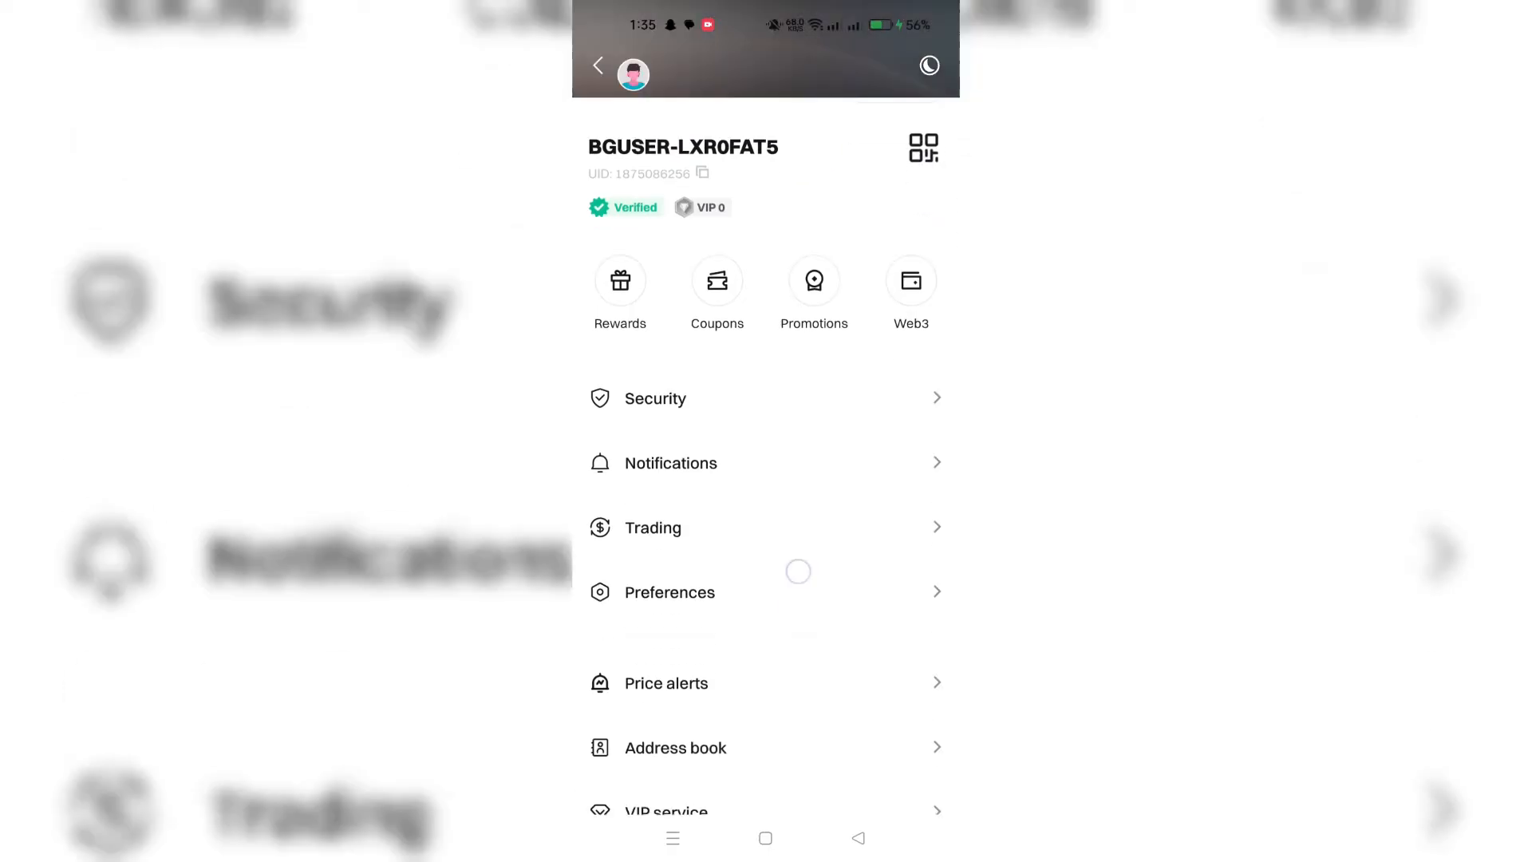
{"action": "scroll", "scroll_direction": "down", "scroll_amount": 3}
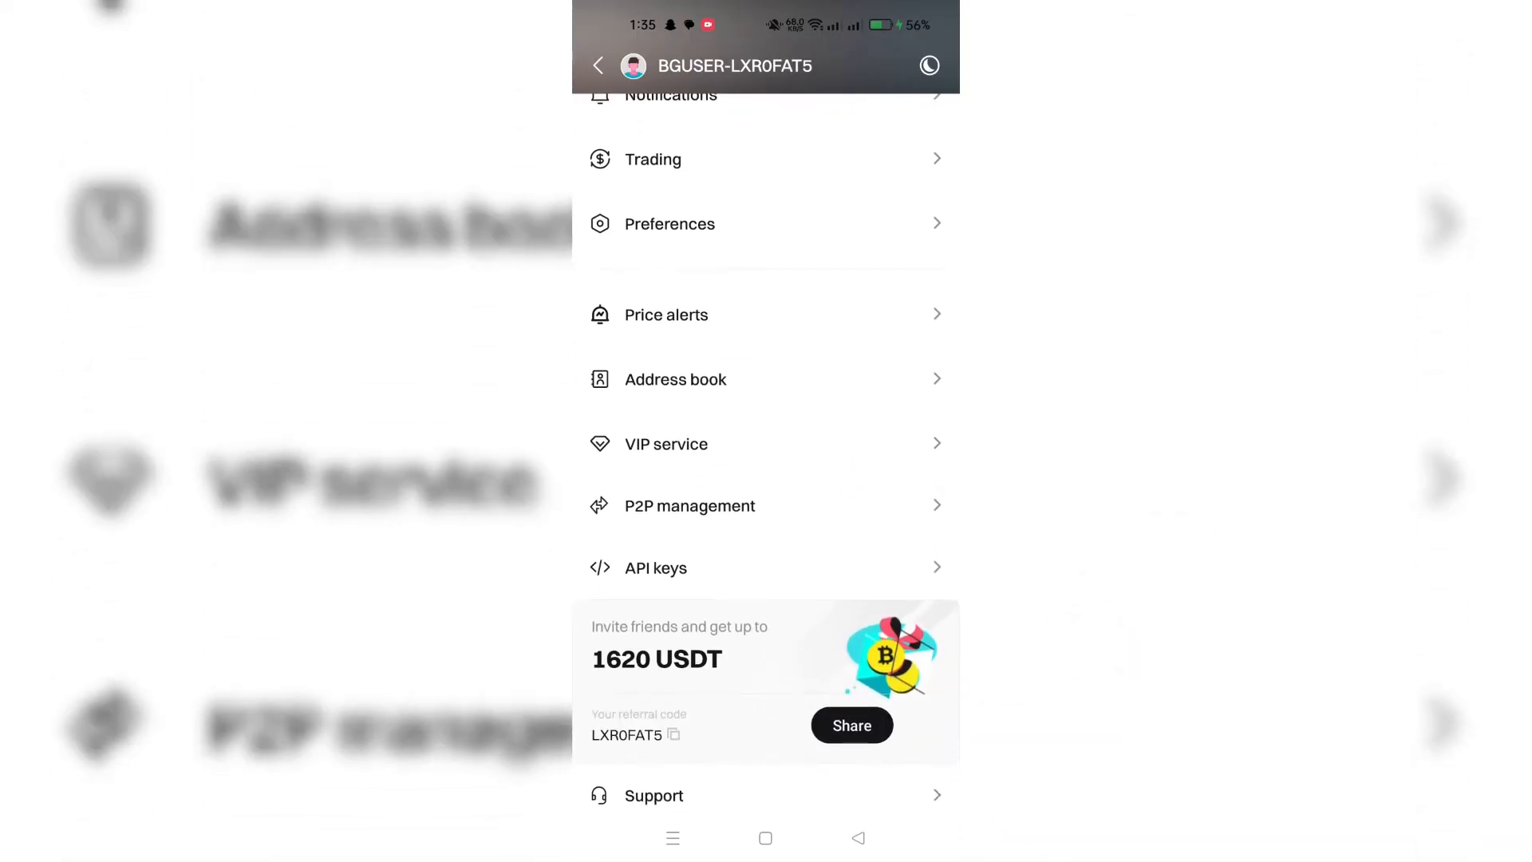
{"action": "scroll", "scroll_direction": "down", "scroll_amount": 3}
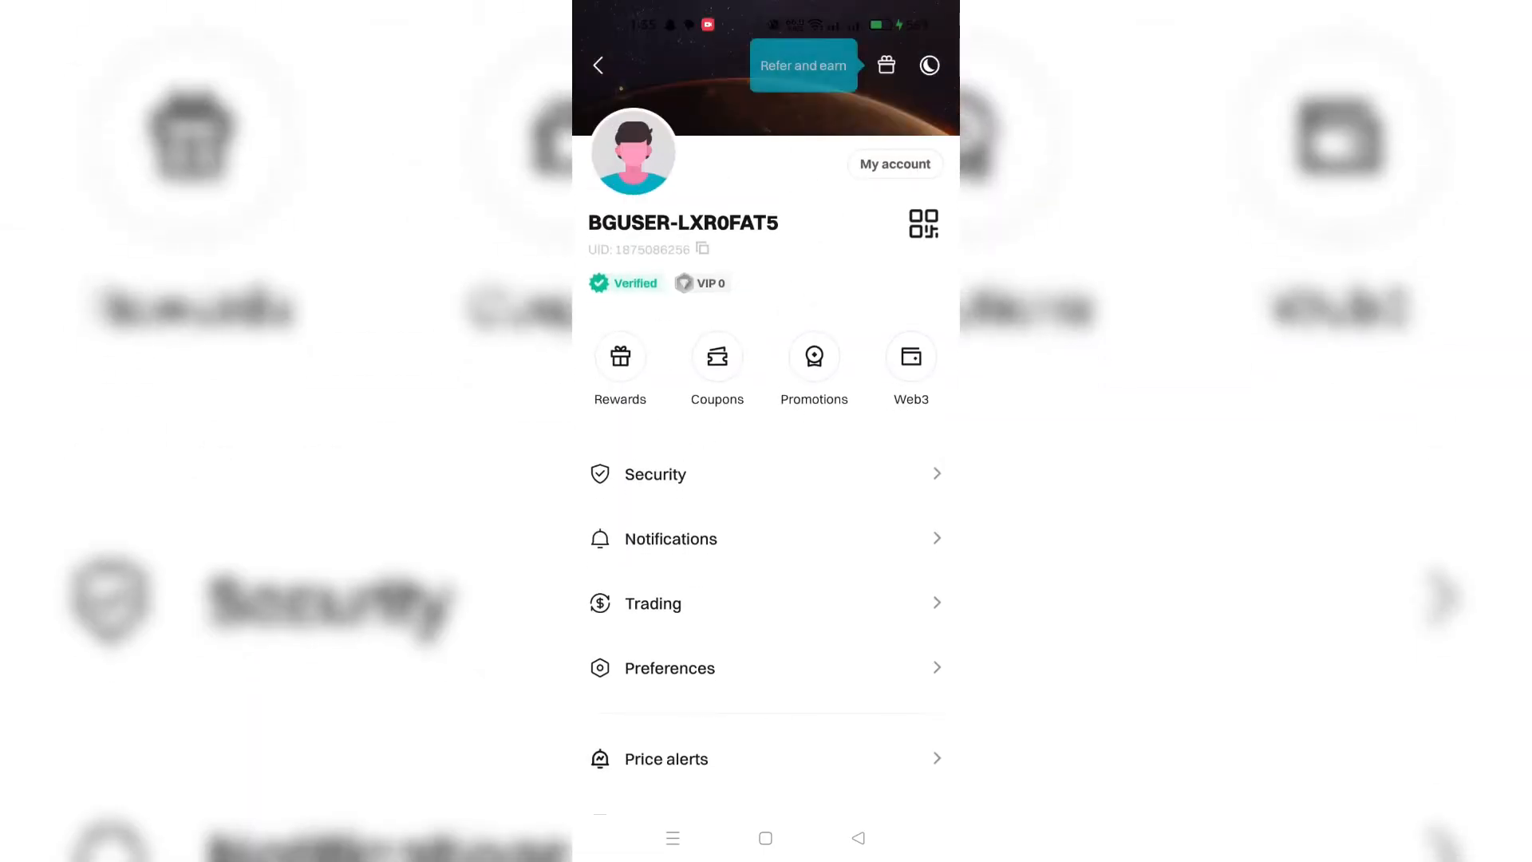
{"action": "left_click", "coordinate": [599, 63]}
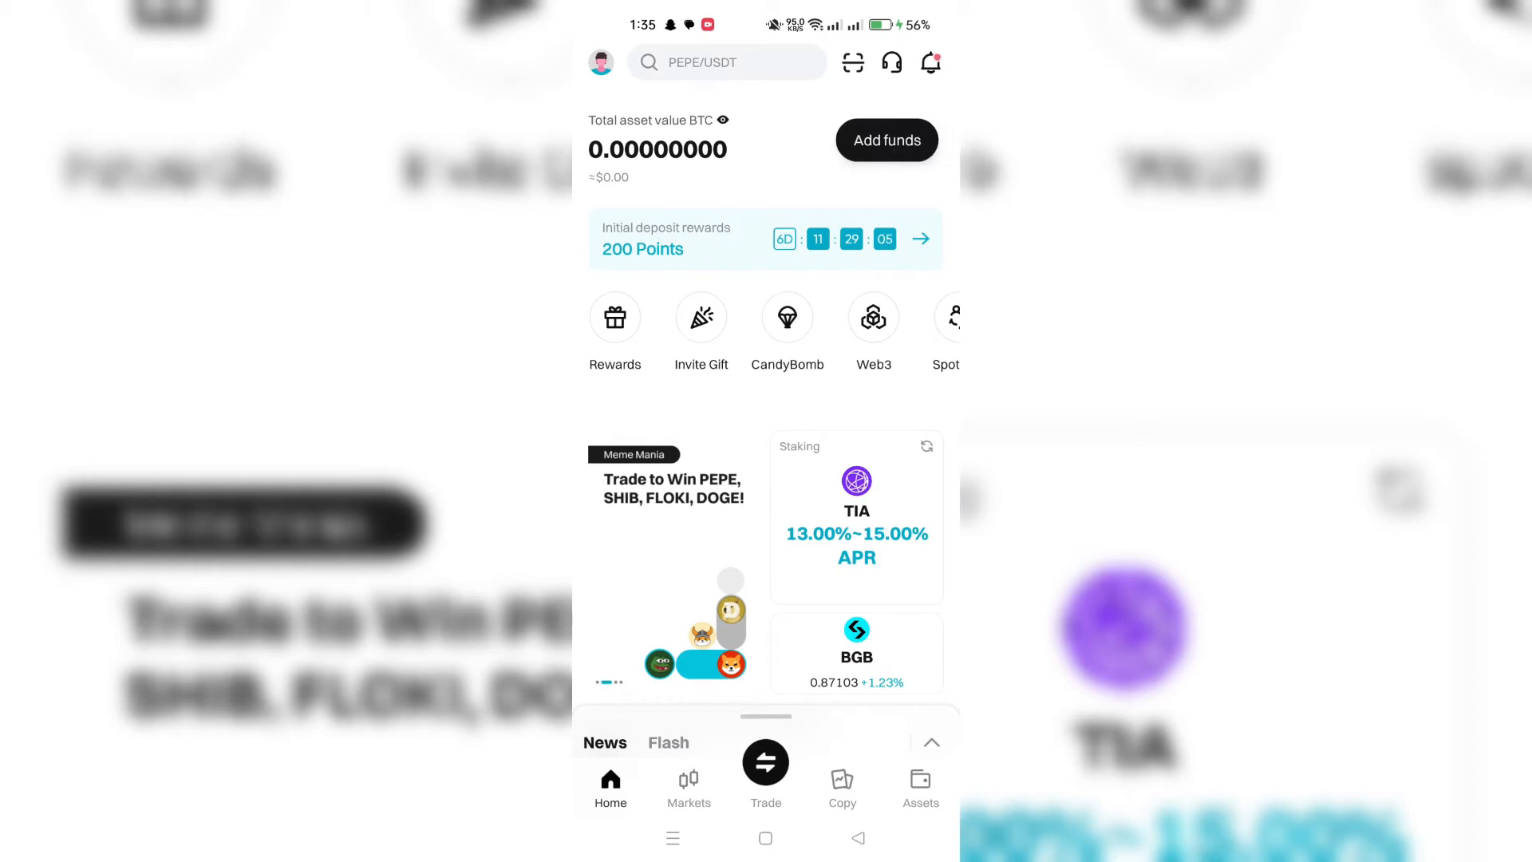
{"action": "left_click", "coordinate": [601, 63]}
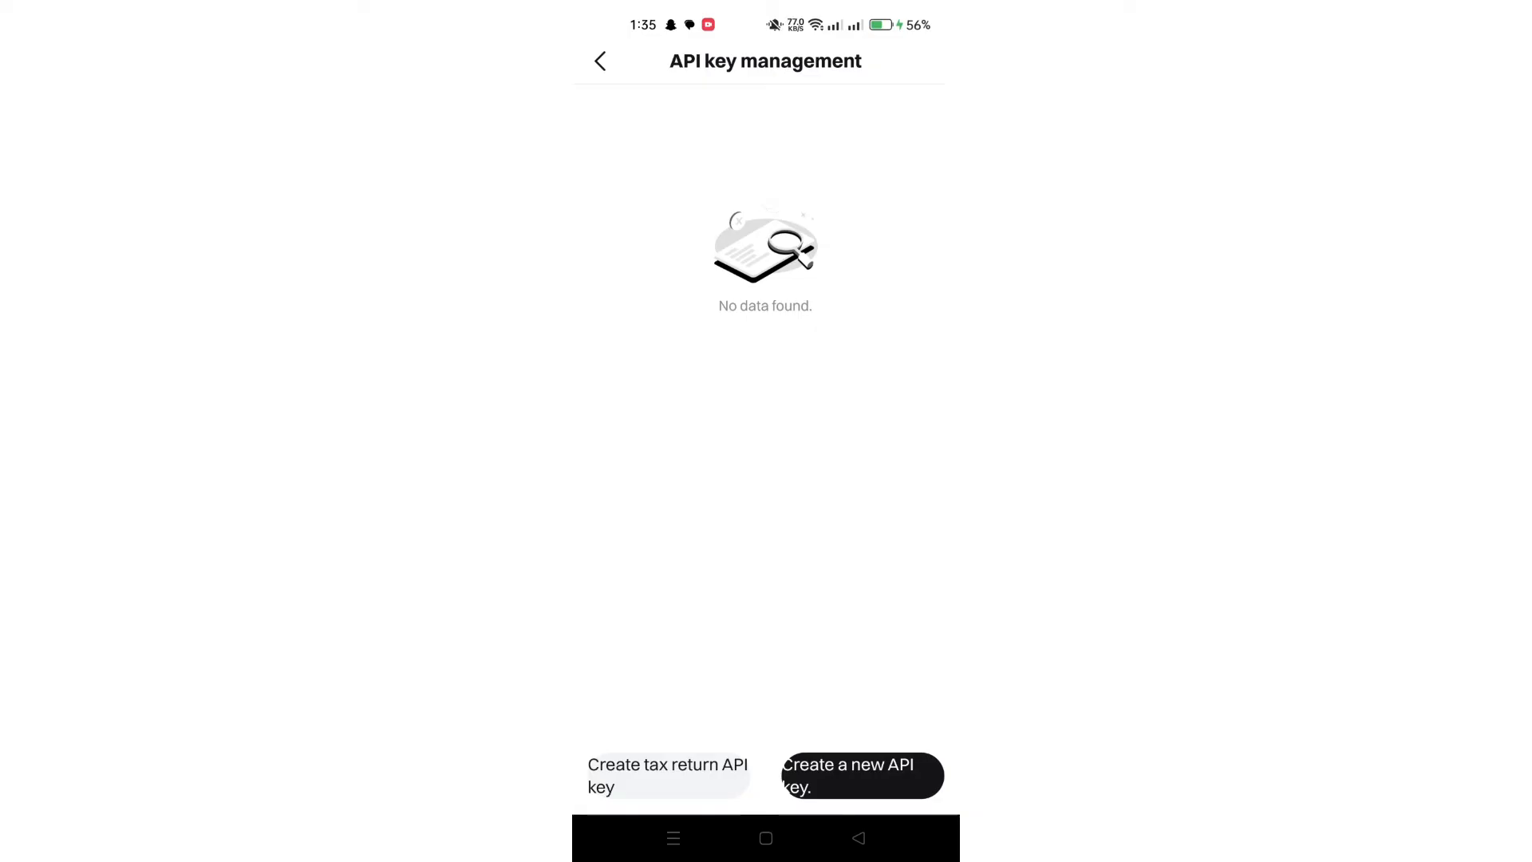
Review the automatically generated HMAC API key form and its reminders, then leave without creating a key.
{"action": "left_click", "coordinate": [860, 775]}
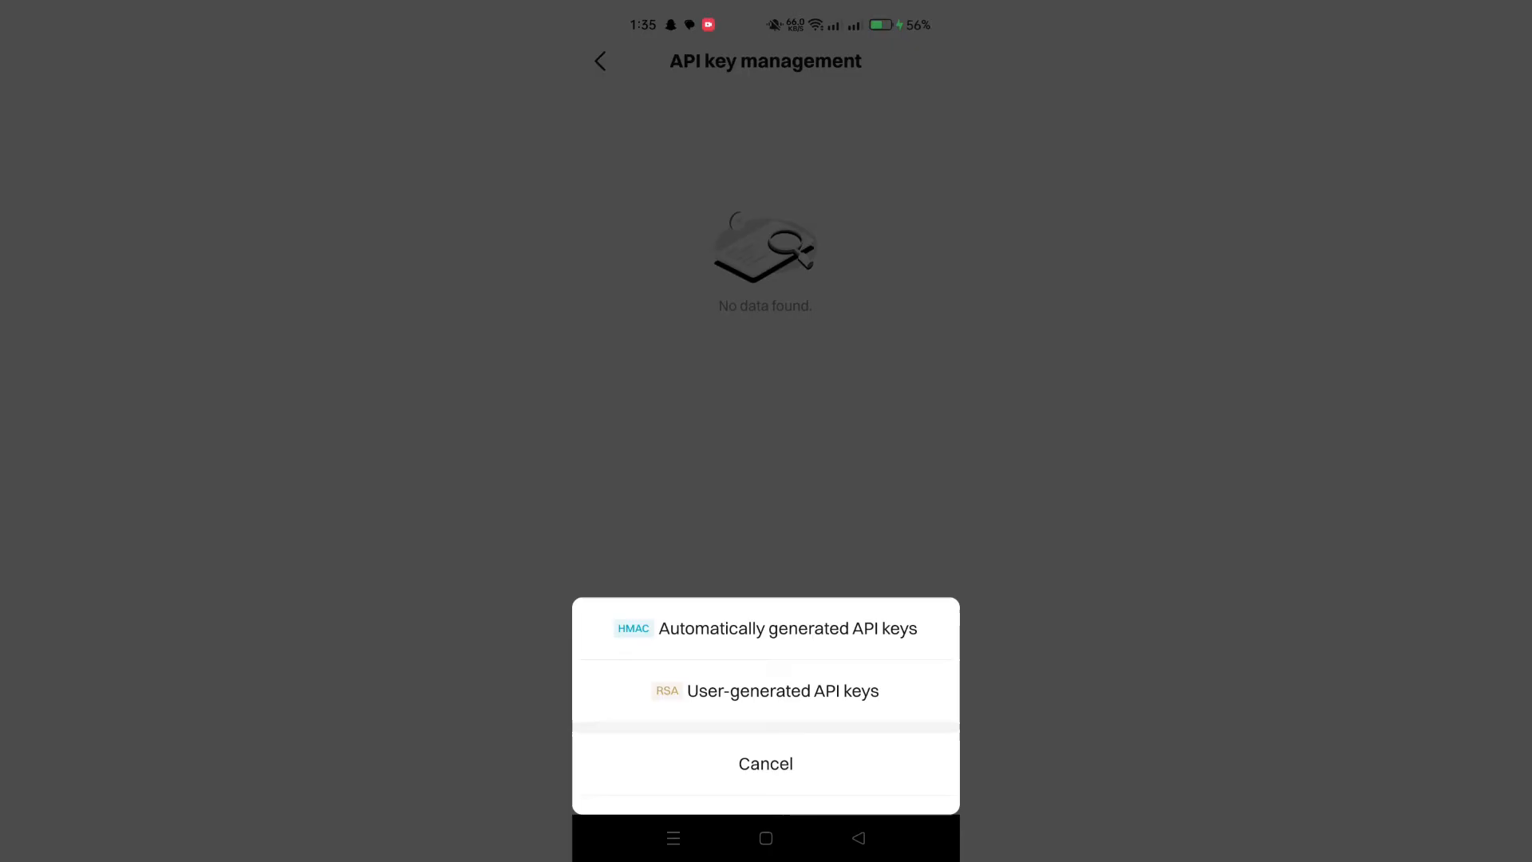
{"action": "left_click", "coordinate": [764, 628]}
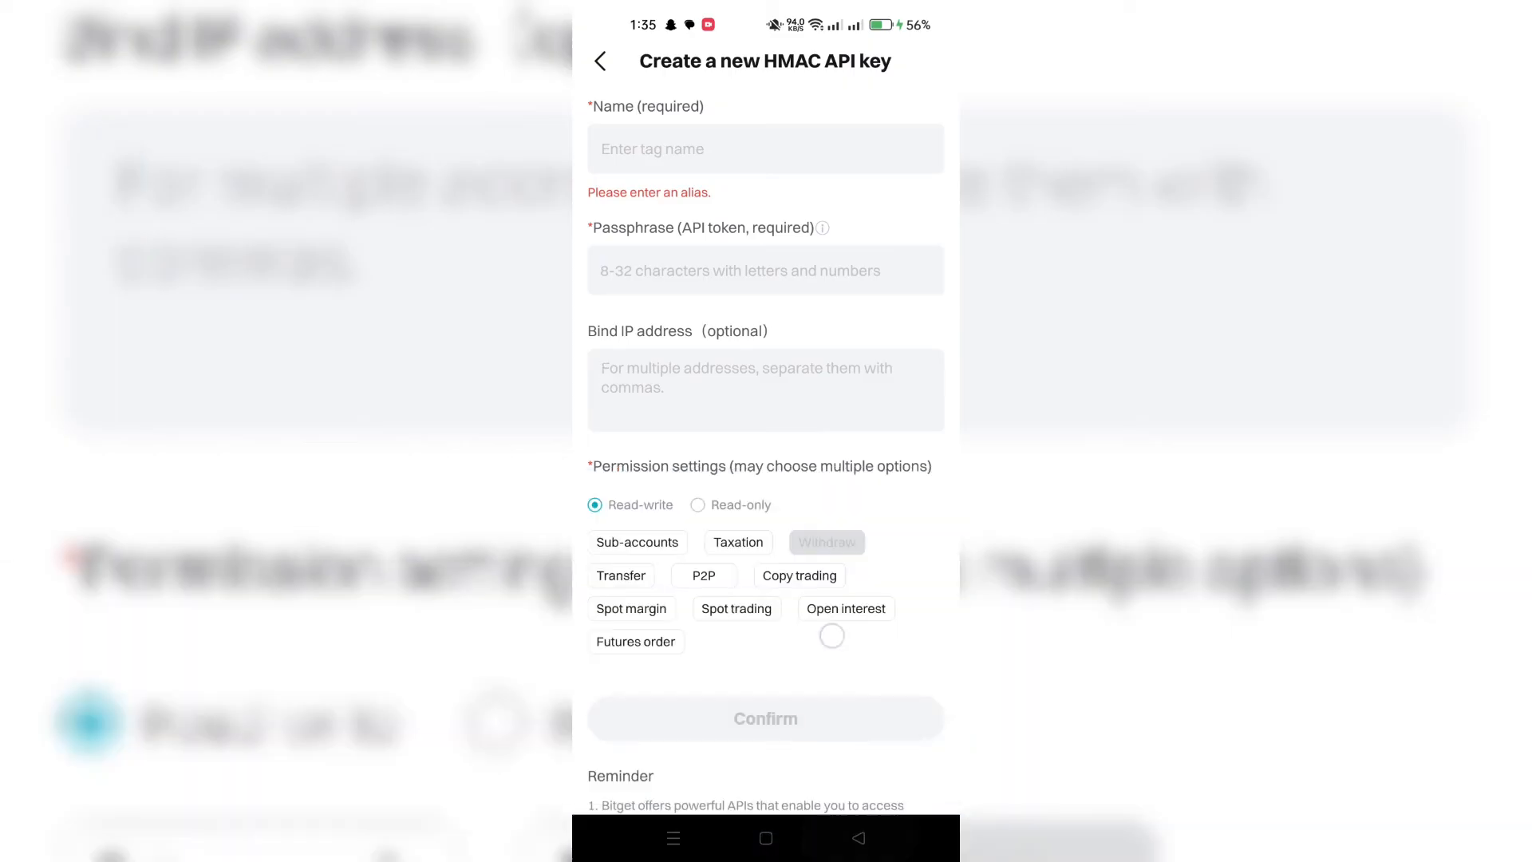
{"action": "scroll", "scroll_direction": "down", "scroll_amount": 3}
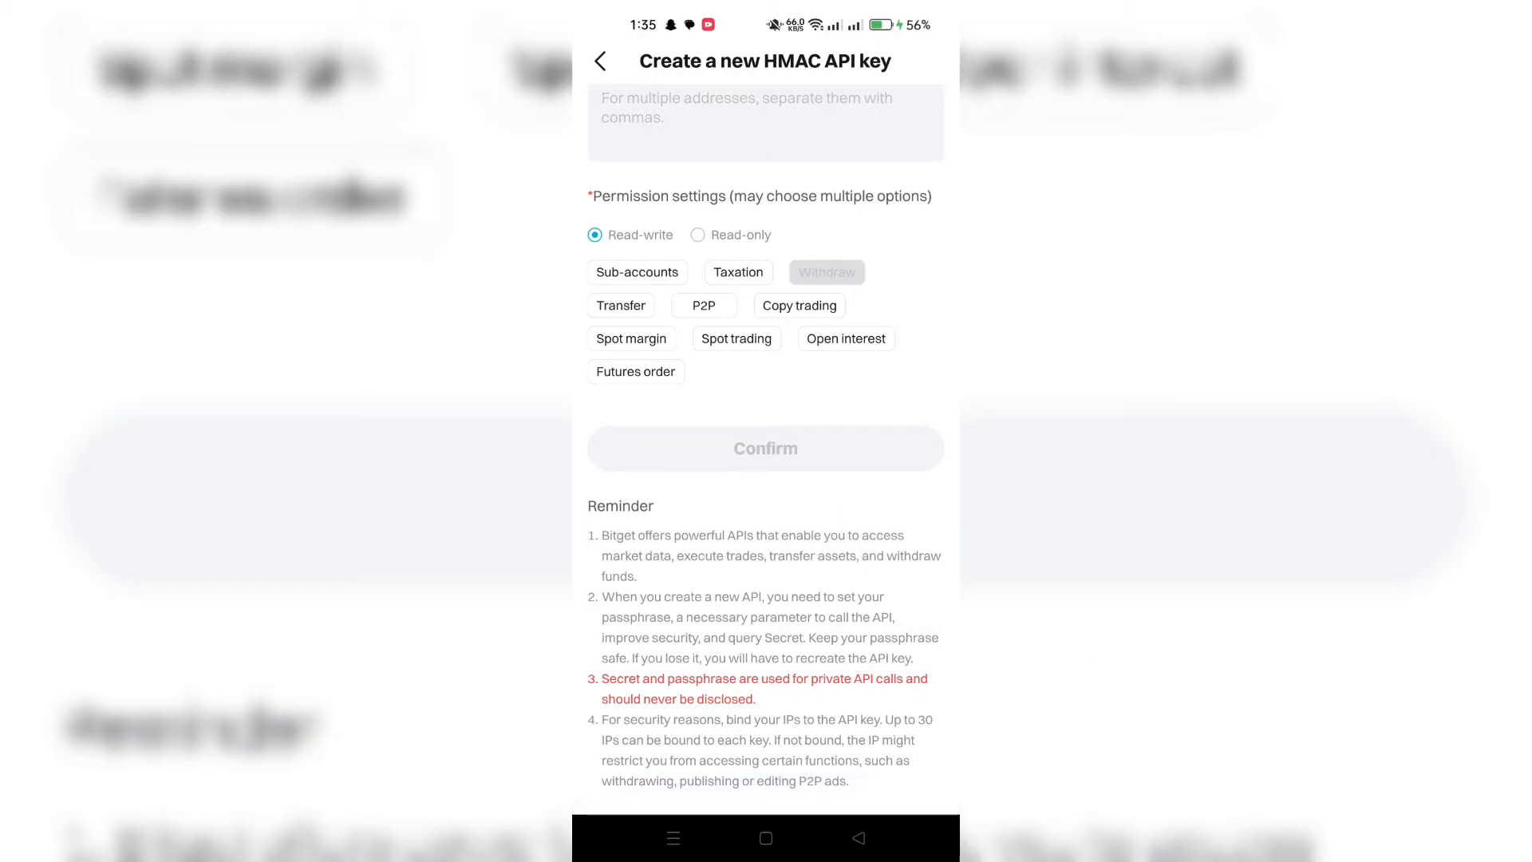
{"action": "left_click", "coordinate": [600, 61]}
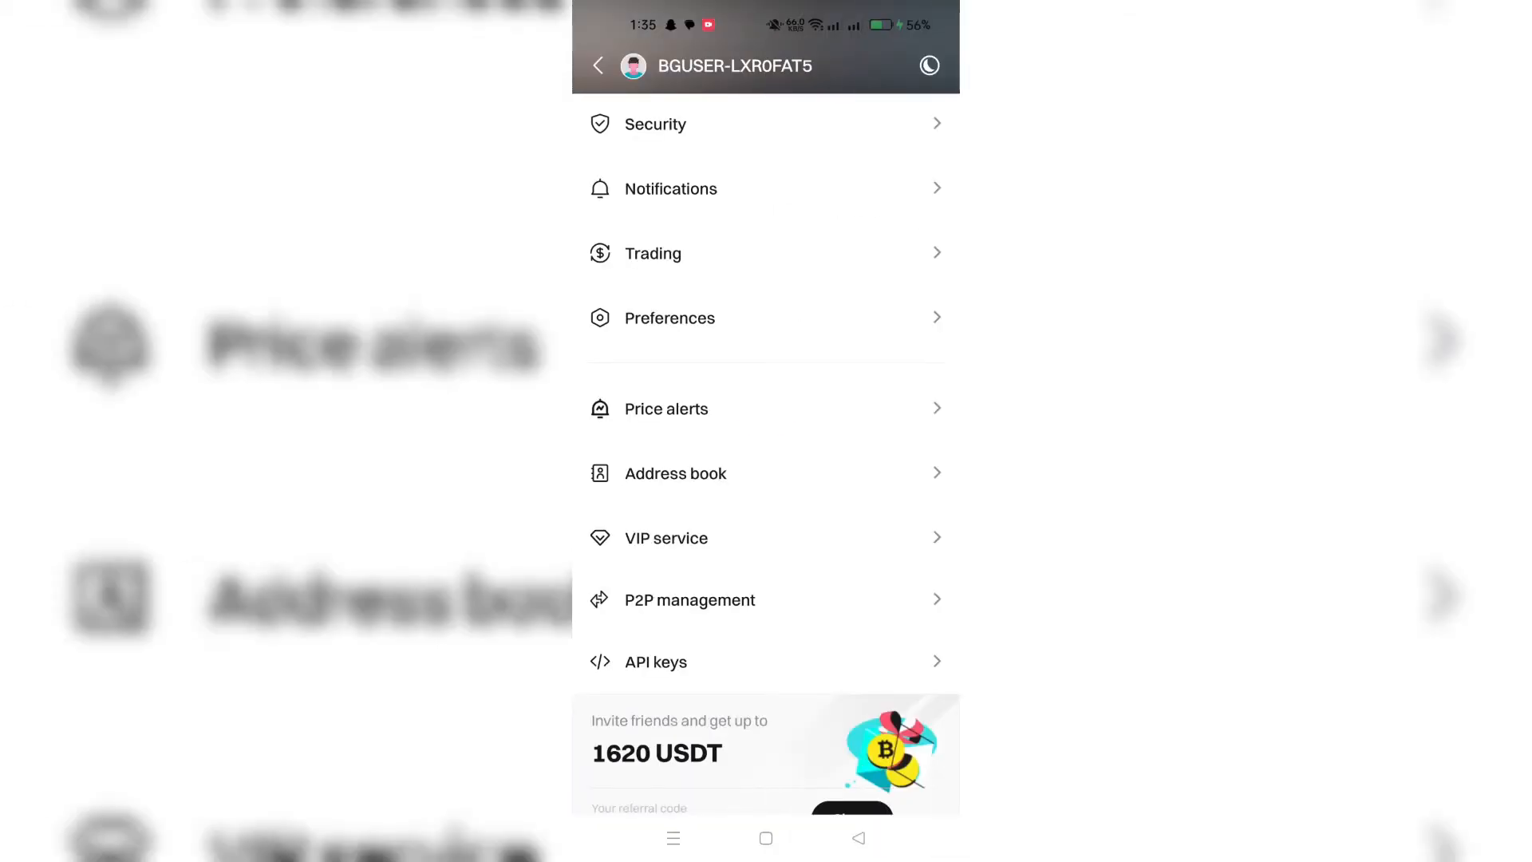
Reach the Security page from the profile menu, showing a Moderate security level.
{"action": "scroll", "scroll_direction": "down", "scroll_amount": 3}
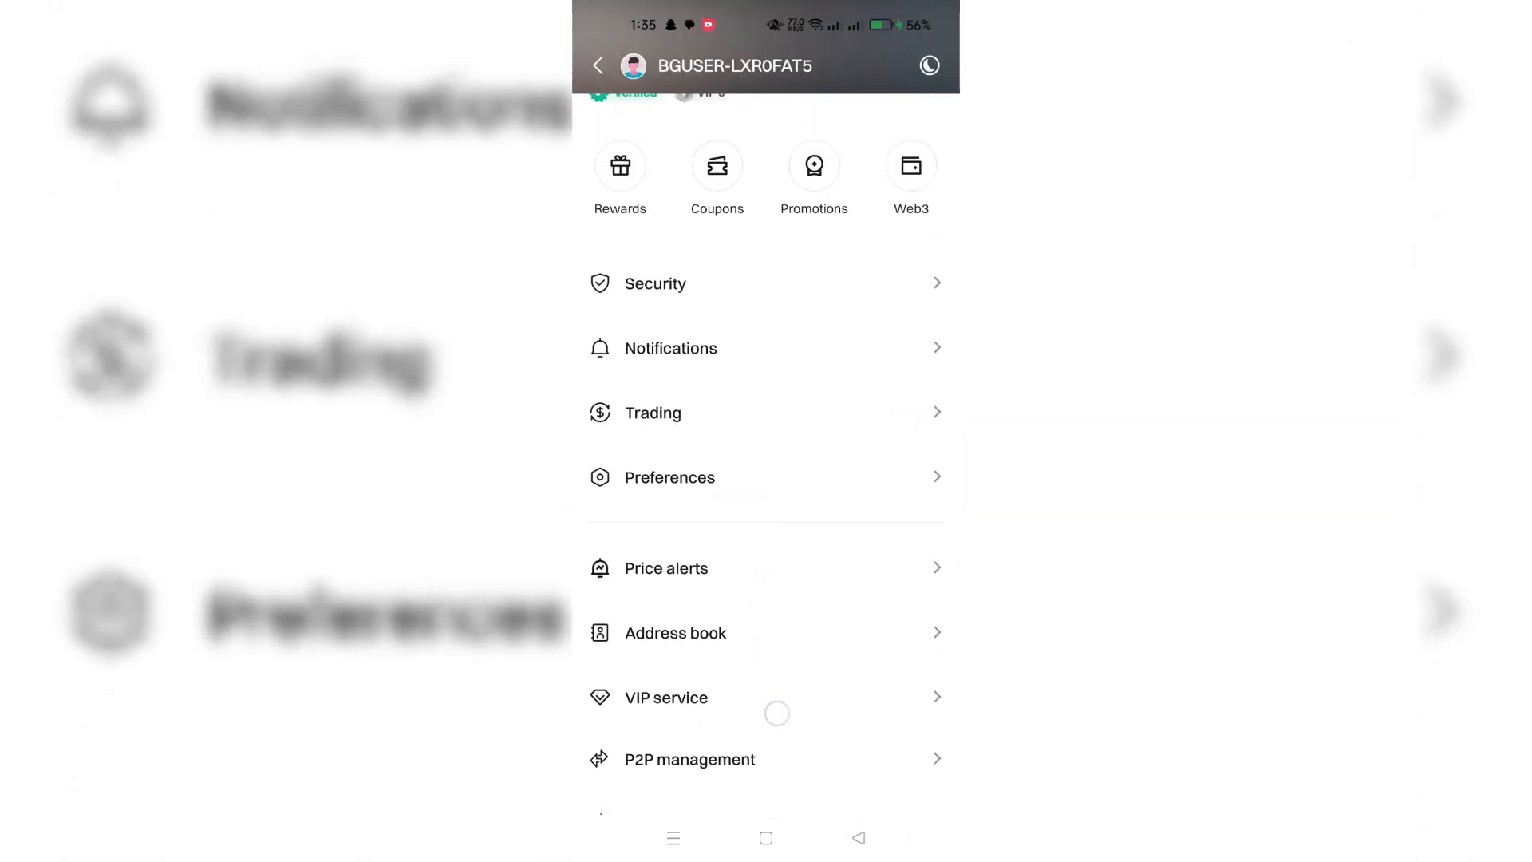
{"action": "left_click", "coordinate": [653, 412]}
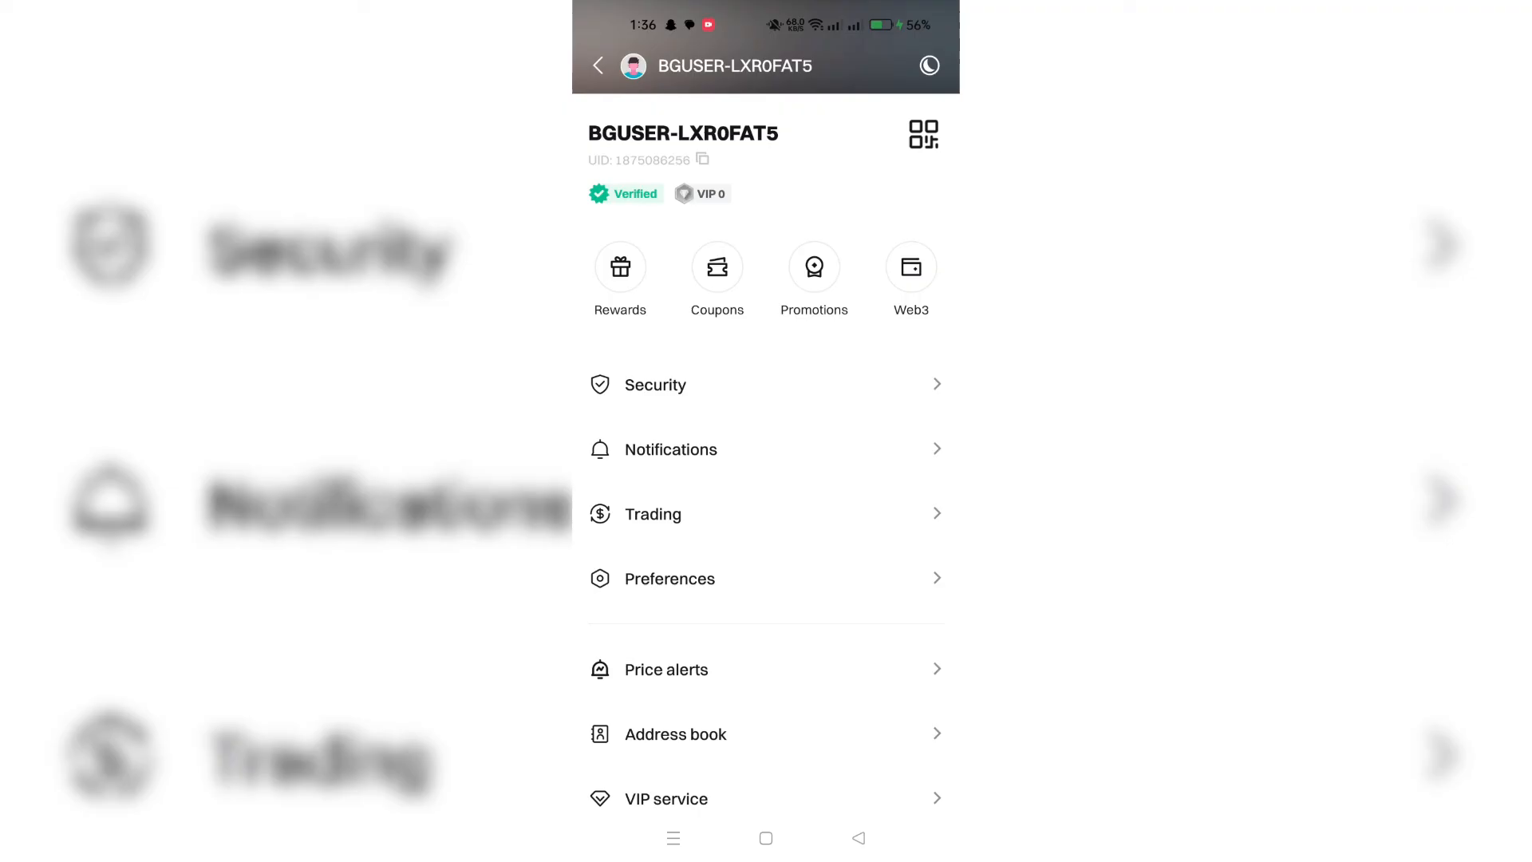
{"action": "left_click", "coordinate": [656, 385]}
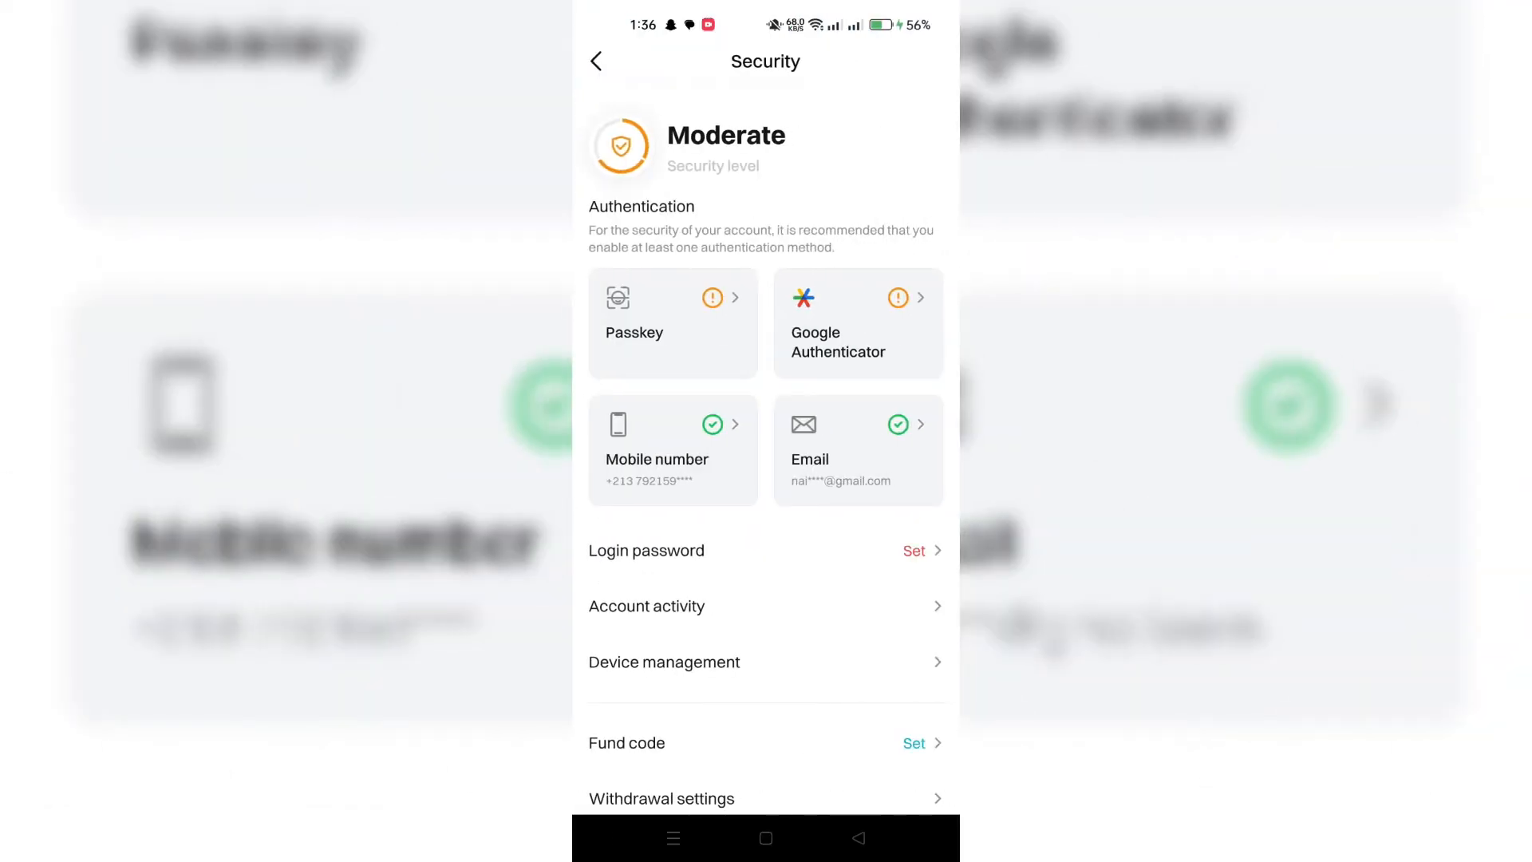